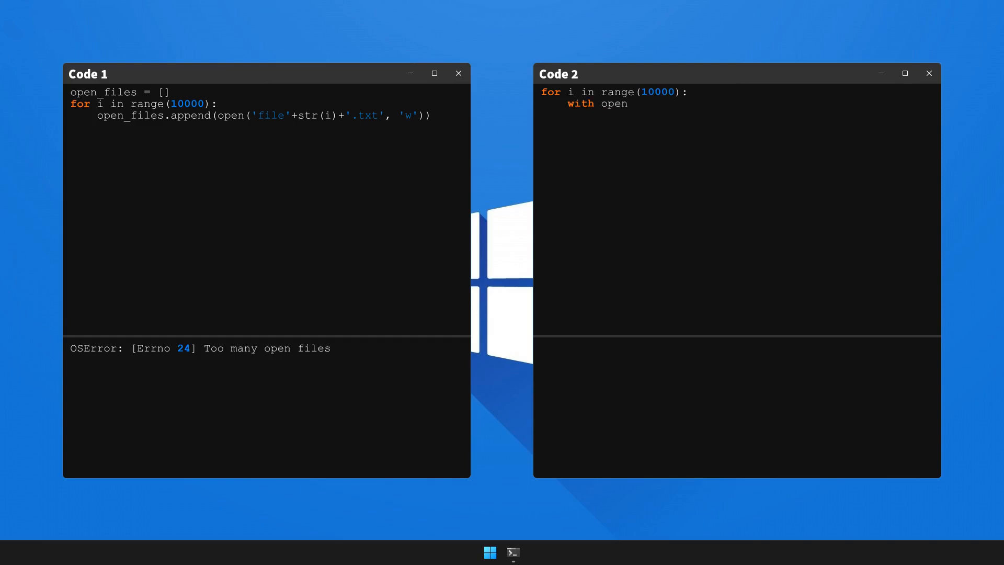
text(('file'+str(i)+'.txt',)
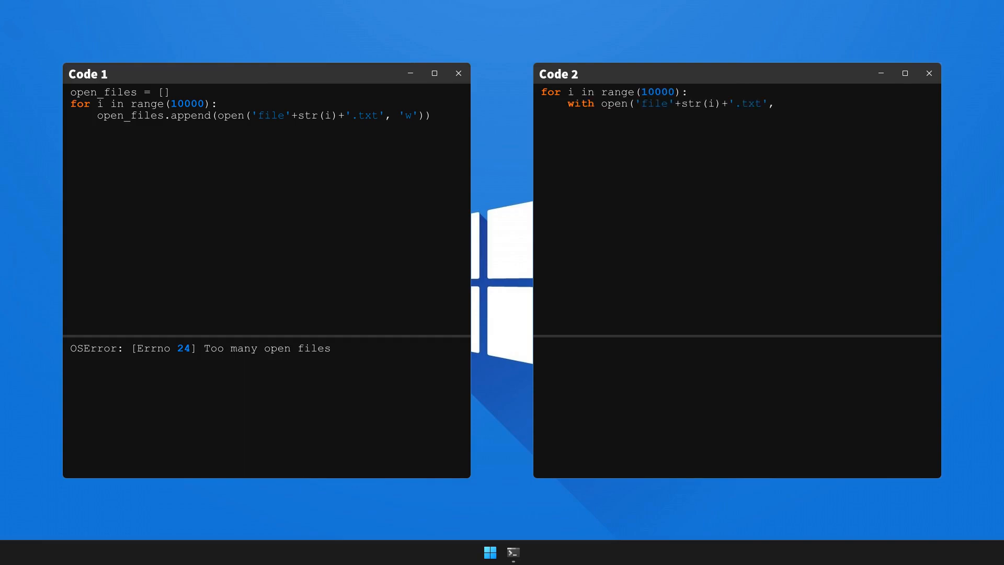